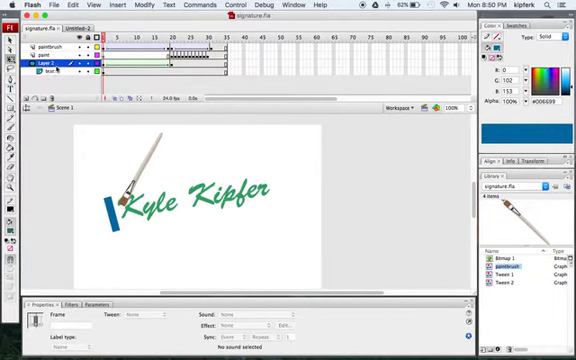
# Start a new Flash document ready for the signature animation
pyautogui.doubleClick(44, 72)
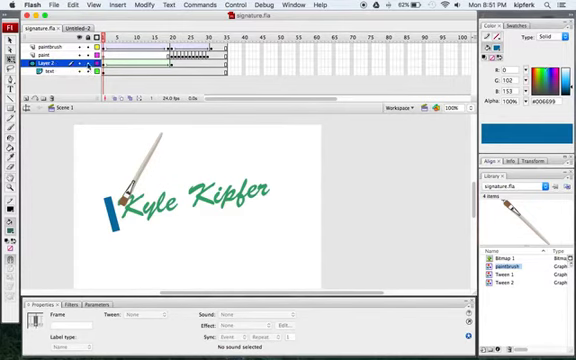
pyautogui.click(120, 200)
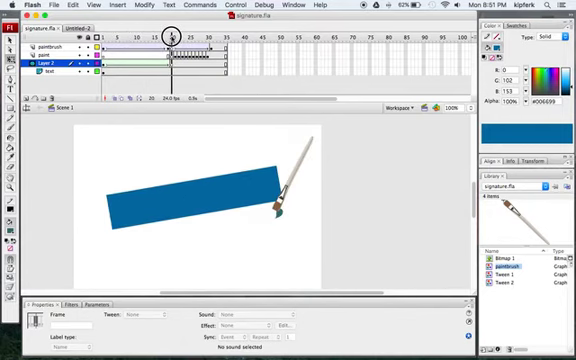
pyautogui.click(190, 36)
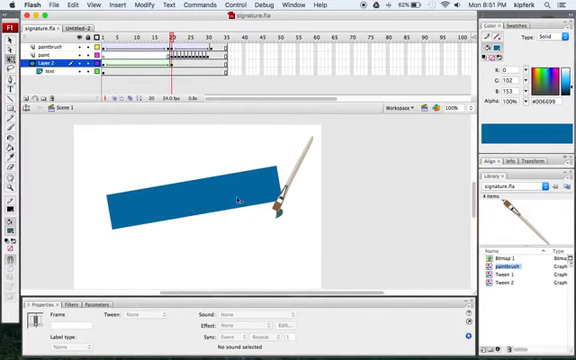
pyautogui.click(172, 40)
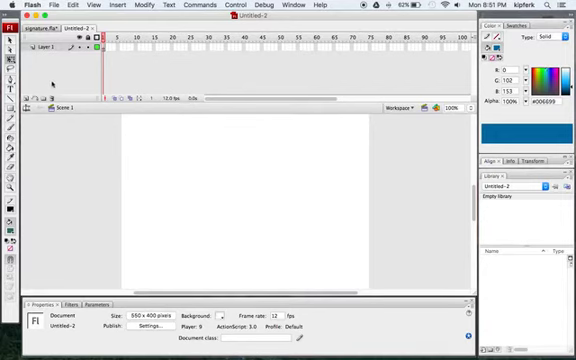
# Place a text box on the stage reading 'Your Name' in green Brush Script
pyautogui.click(48, 48)
pyautogui.write('name')
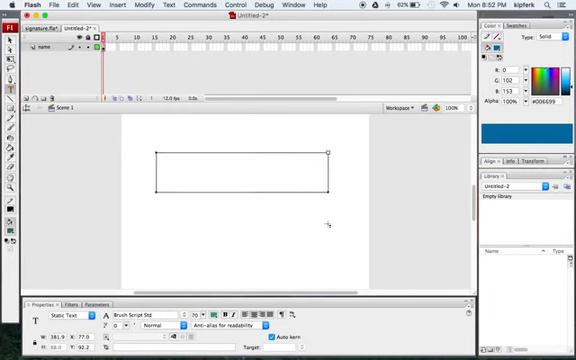
pyautogui.write('Your')
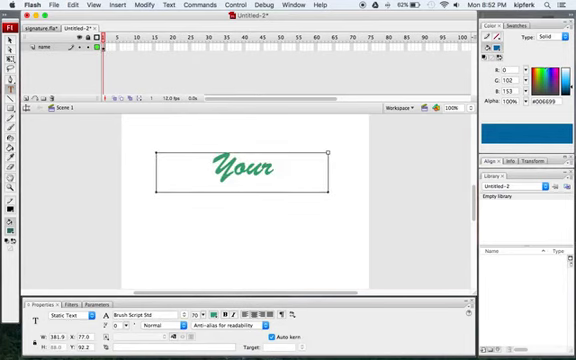
pyautogui.write('Name')
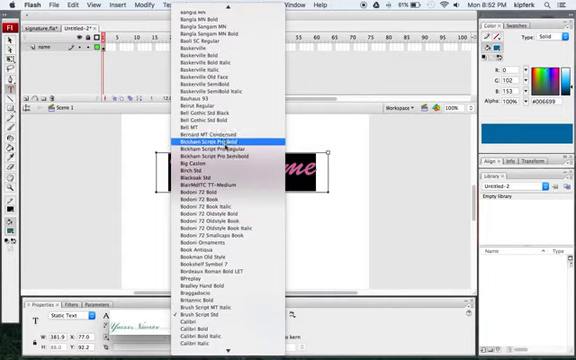
pyautogui.moveTo(216, 156)
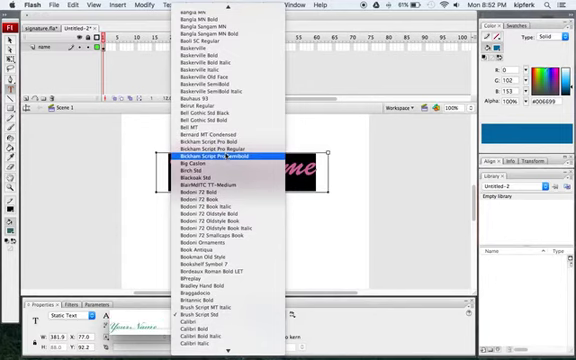
pyautogui.scroll(-3)
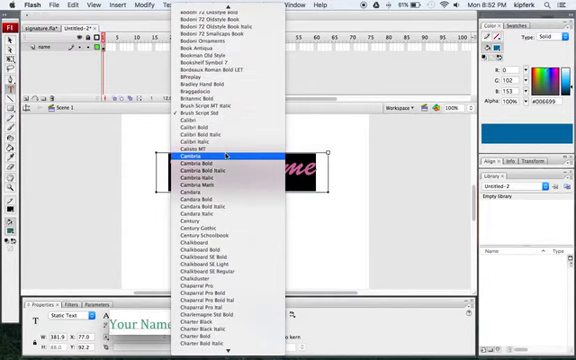
pyautogui.scroll(-3)
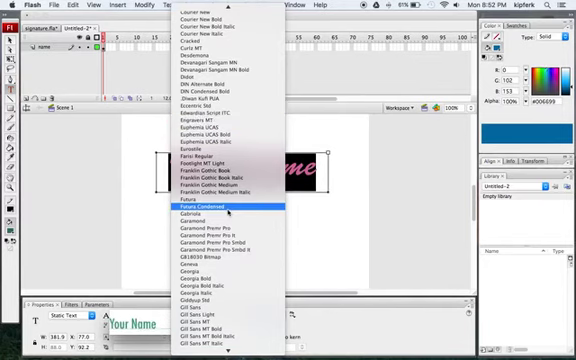
pyautogui.scroll(-3)
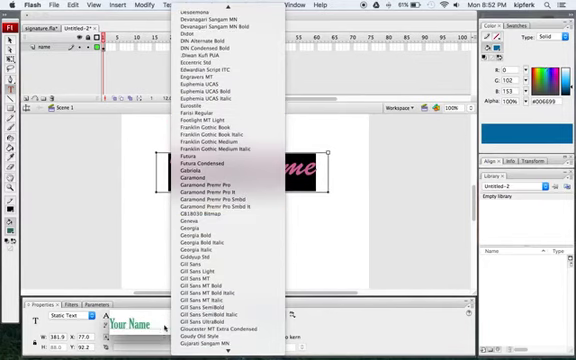
pyautogui.scroll(-3)
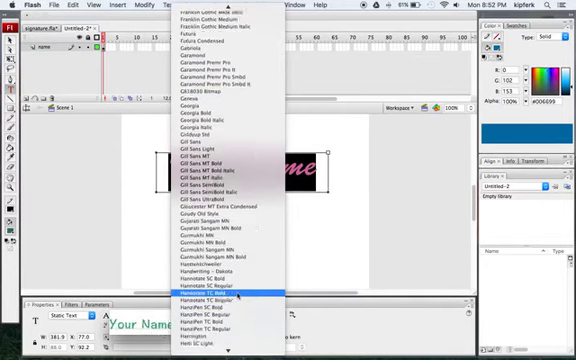
pyautogui.scroll(-3)
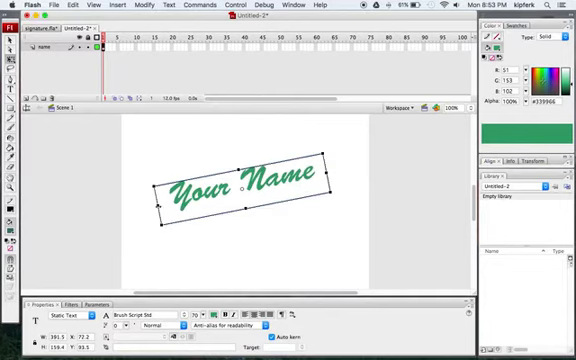
pyautogui.moveTo(264, 244)
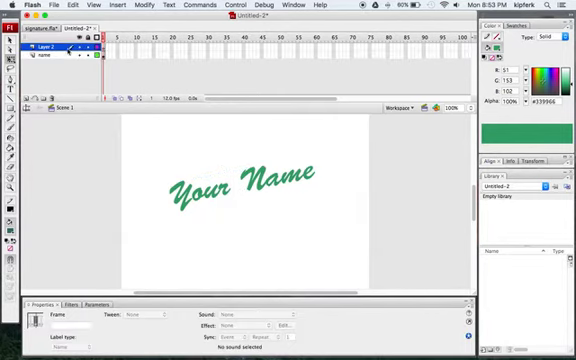
# Add a timeline layer and choose an orange fill swatch for the paintbrush shape
pyautogui.rightClick(50, 52)
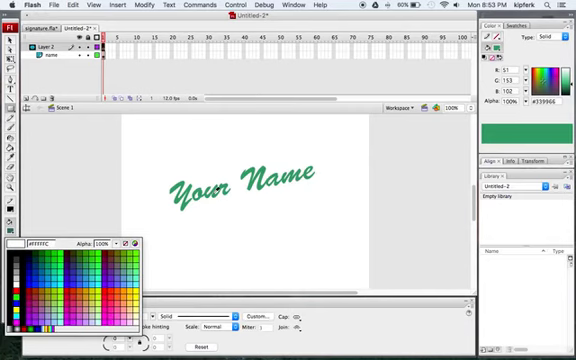
pyautogui.click(108, 288)
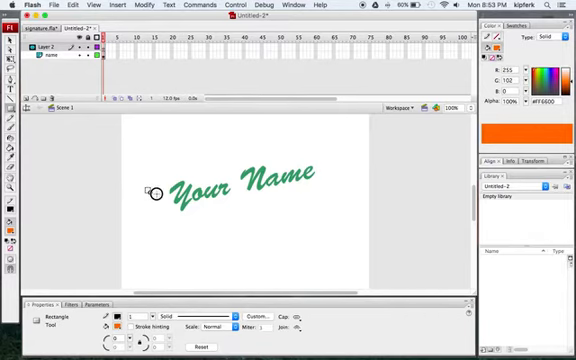
# Draw the orange brush-handle bar left of the name and extend the layers to a later frame
pyautogui.moveTo(152, 188); pyautogui.dragTo(152, 232)
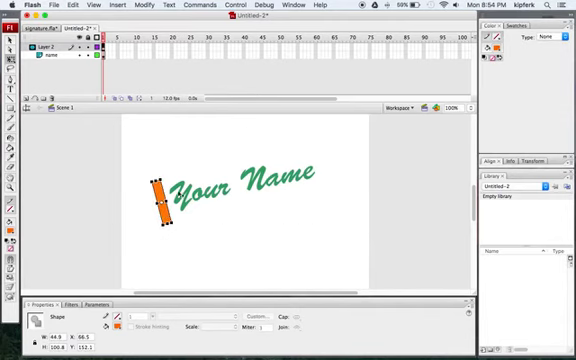
pyautogui.moveTo(234, 232)
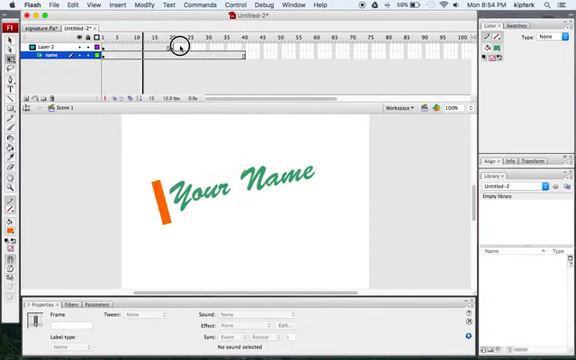
pyautogui.click(100, 40)
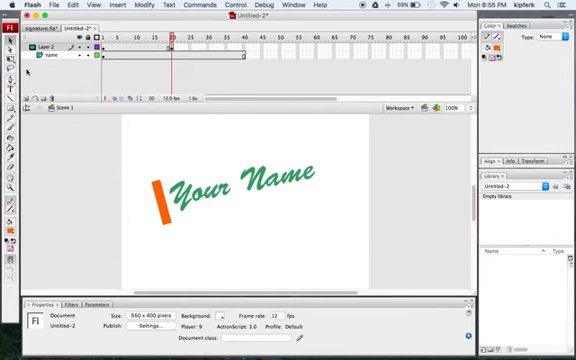
pyautogui.moveTo(174, 236)
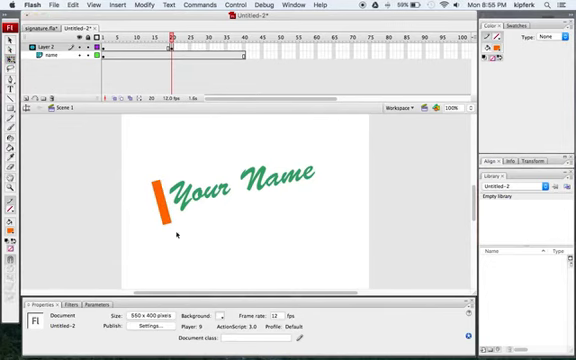
pyautogui.click(162, 200)
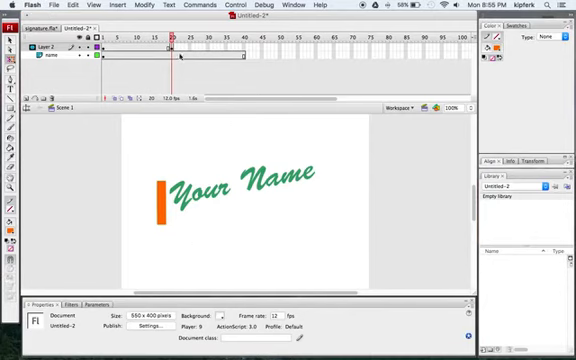
# Skew the orange bar so it leans at the slant of the script lettering
pyautogui.click(162, 192)
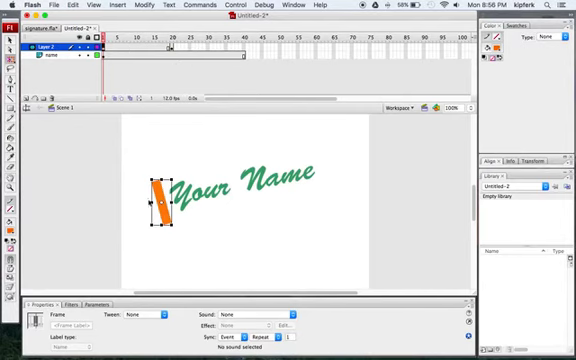
# Import the paintbrush image into the document's Library
pyautogui.click(150, 314)
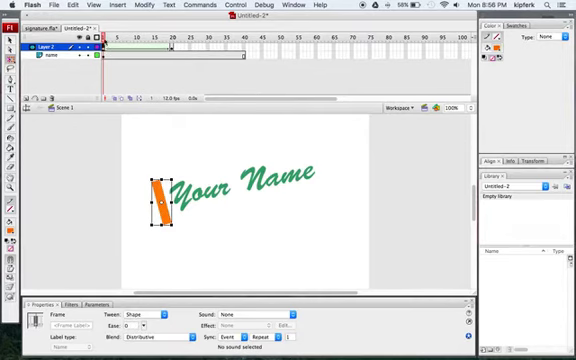
pyautogui.click(152, 38)
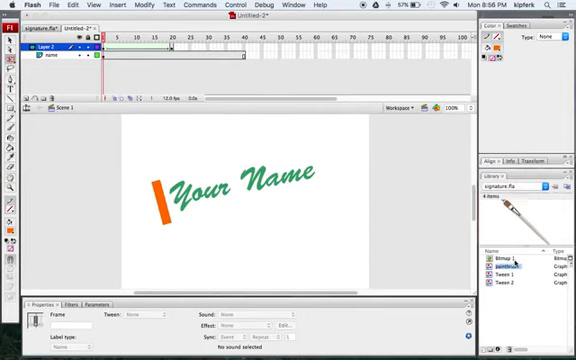
# Add a paintbrush layer and place the brush graphic from the Library onto the stage
pyautogui.click(496, 264)
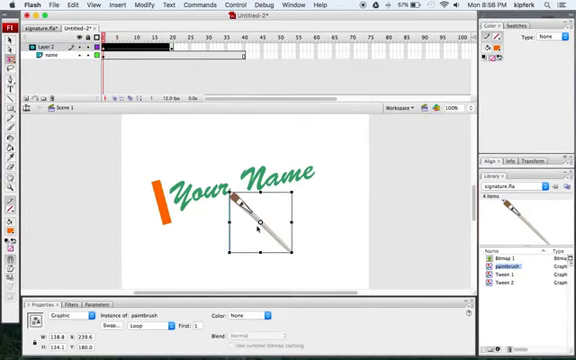
pyautogui.moveTo(300, 260)
pyautogui.write('brush')
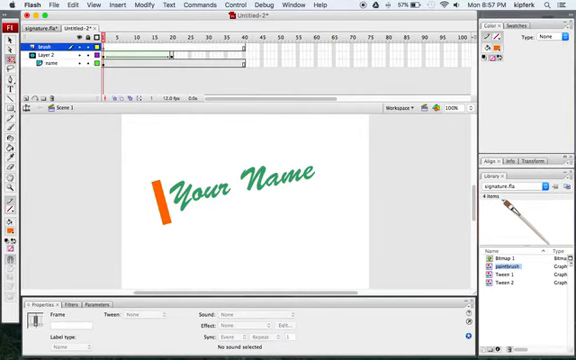
pyautogui.moveTo(384, 232)
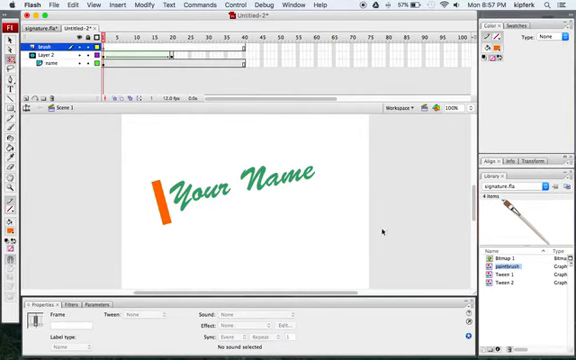
pyautogui.click(236, 180)
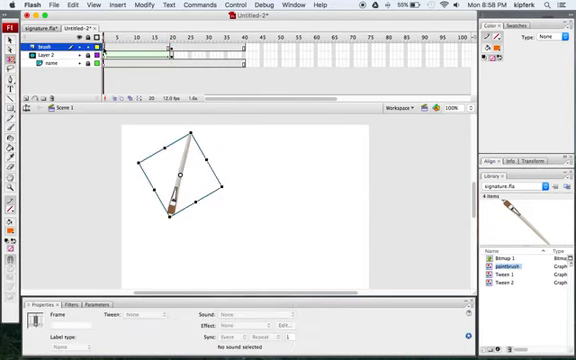
pyautogui.rightClick(116, 50)
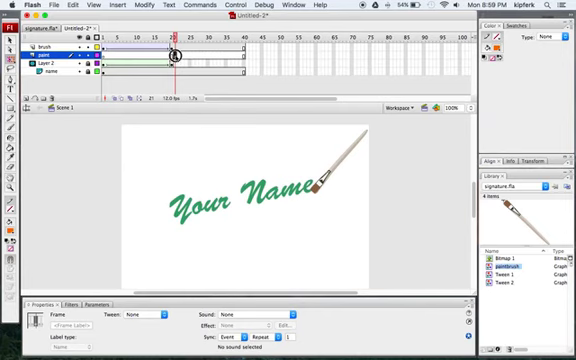
# Reposition the brush on later frames so its tip sweeps toward the end of Name
pyautogui.click(176, 46)
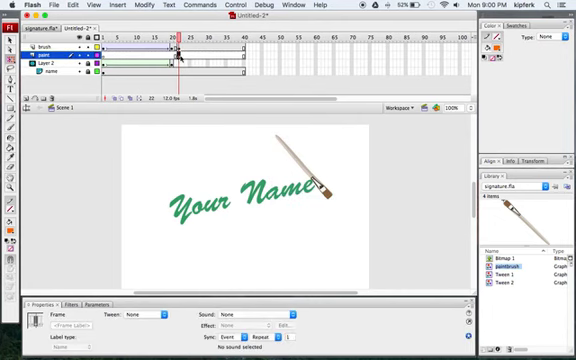
pyautogui.click(304, 170)
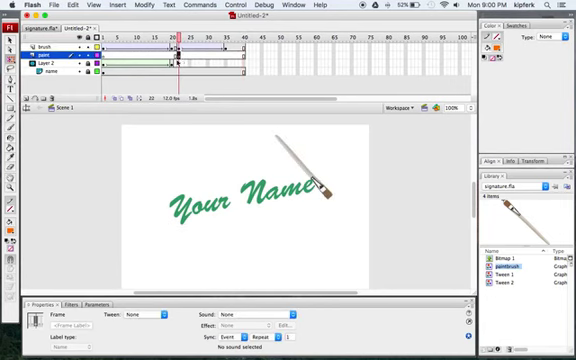
pyautogui.moveTo(60, 190)
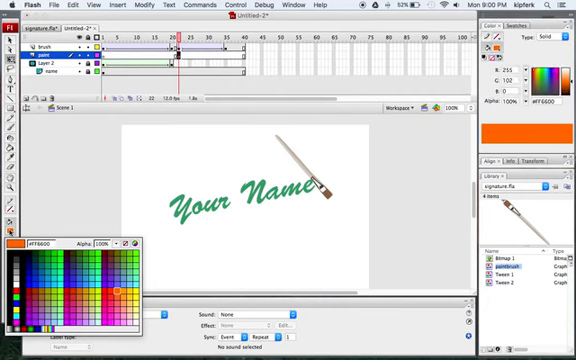
# Bring up the Properties colour box swatch palette to choose a new colour
pyautogui.click(116, 260)
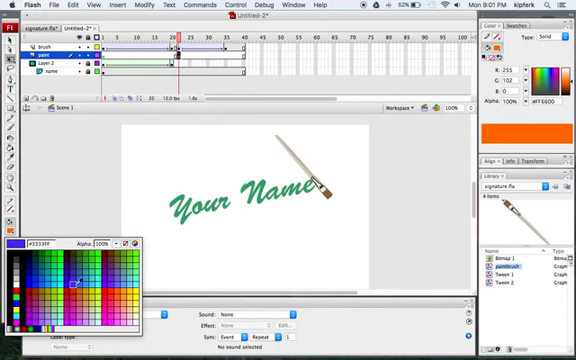
pyautogui.click(92, 284)
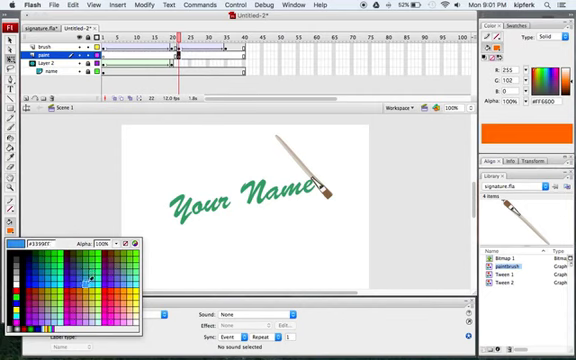